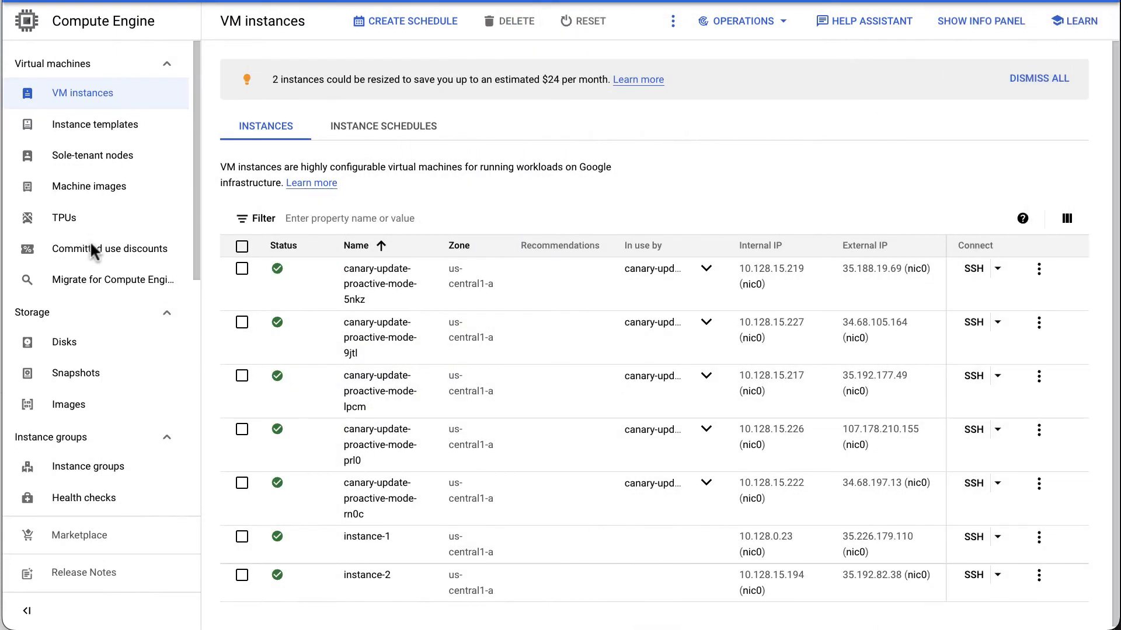
mouse_move(105, 216)
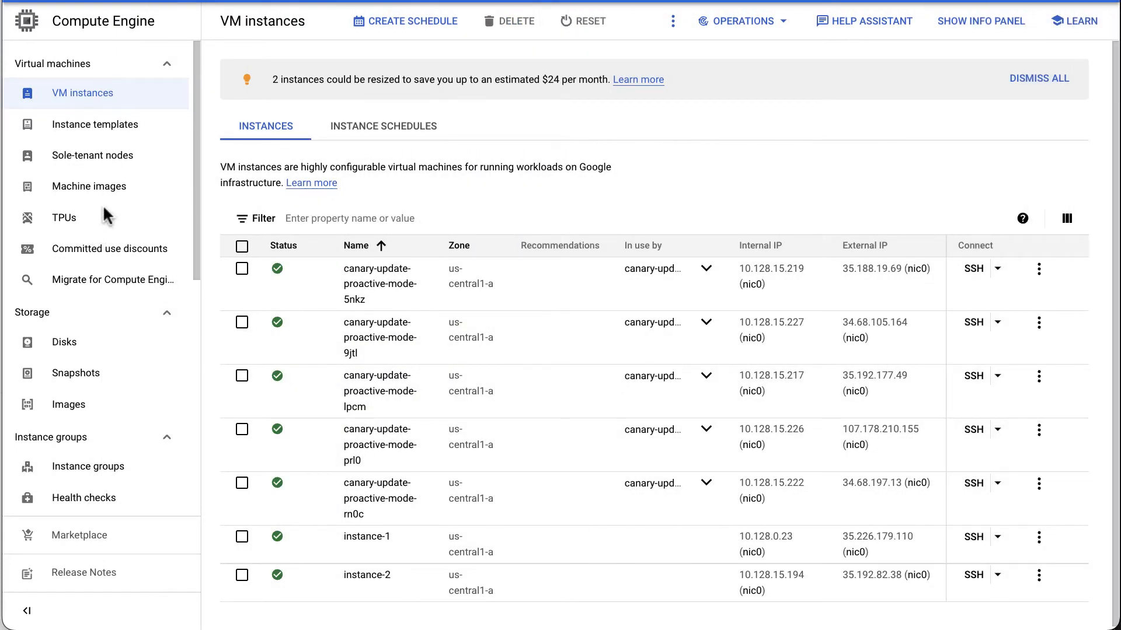
mouse_move(106, 36)
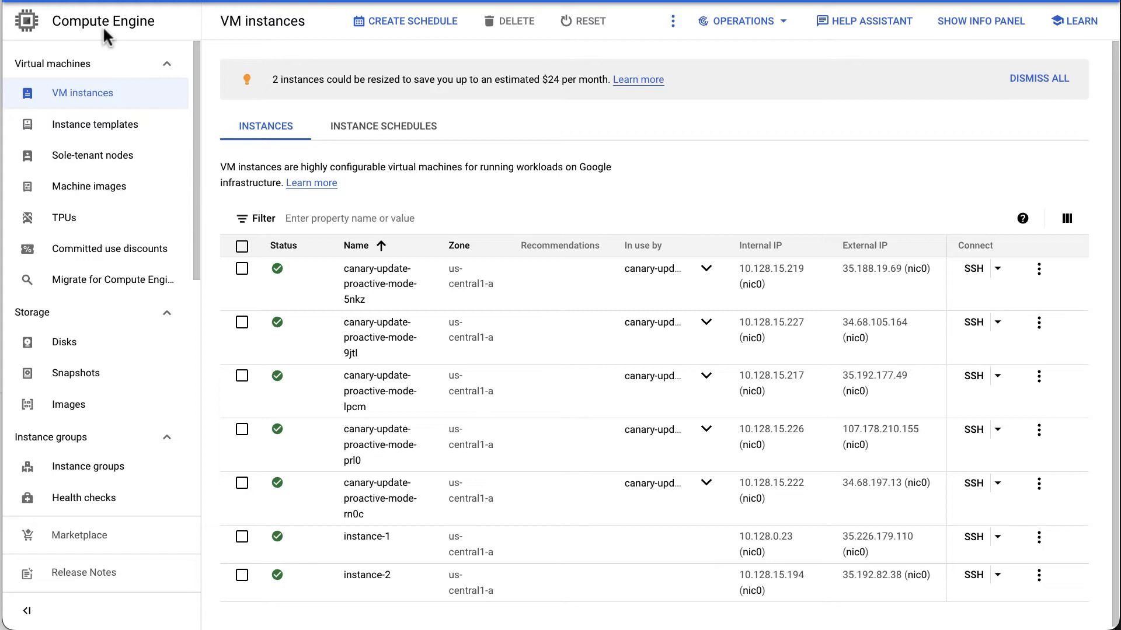
mouse_move(75, 445)
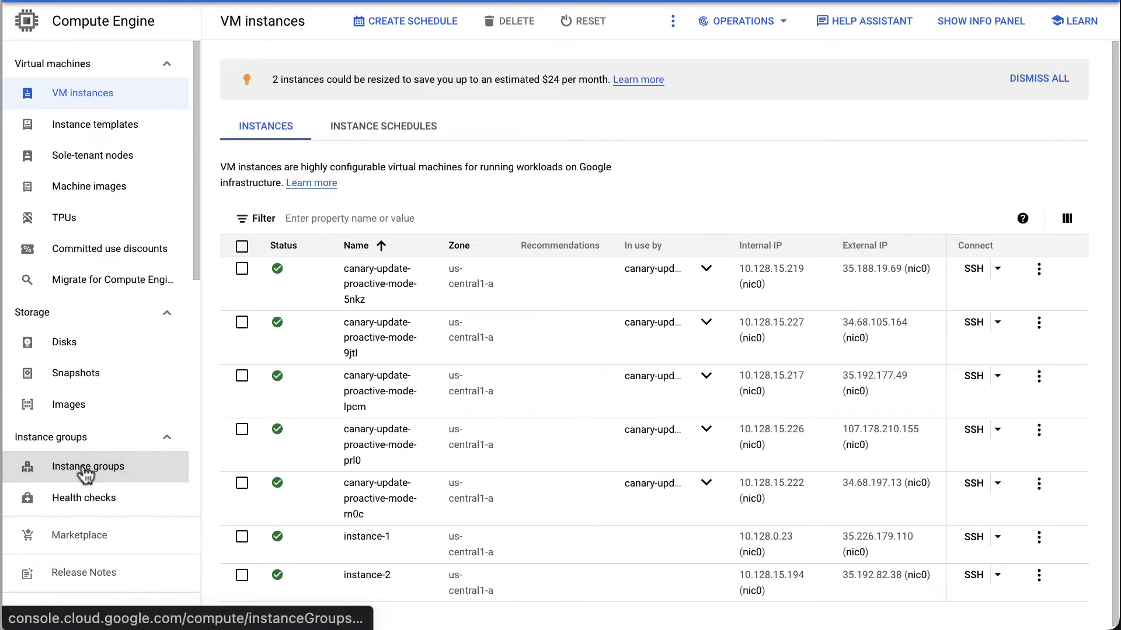
Step: Show the Instance groups page listing canary-update-proactive-mode with 5 instances
click(89, 466)
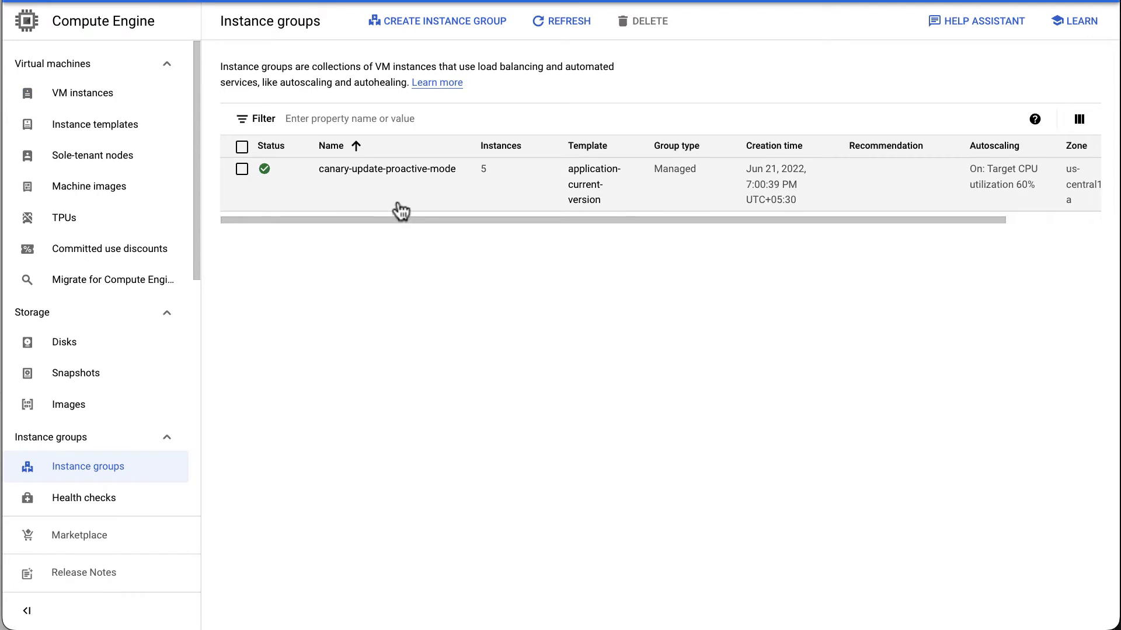
mouse_move(392, 188)
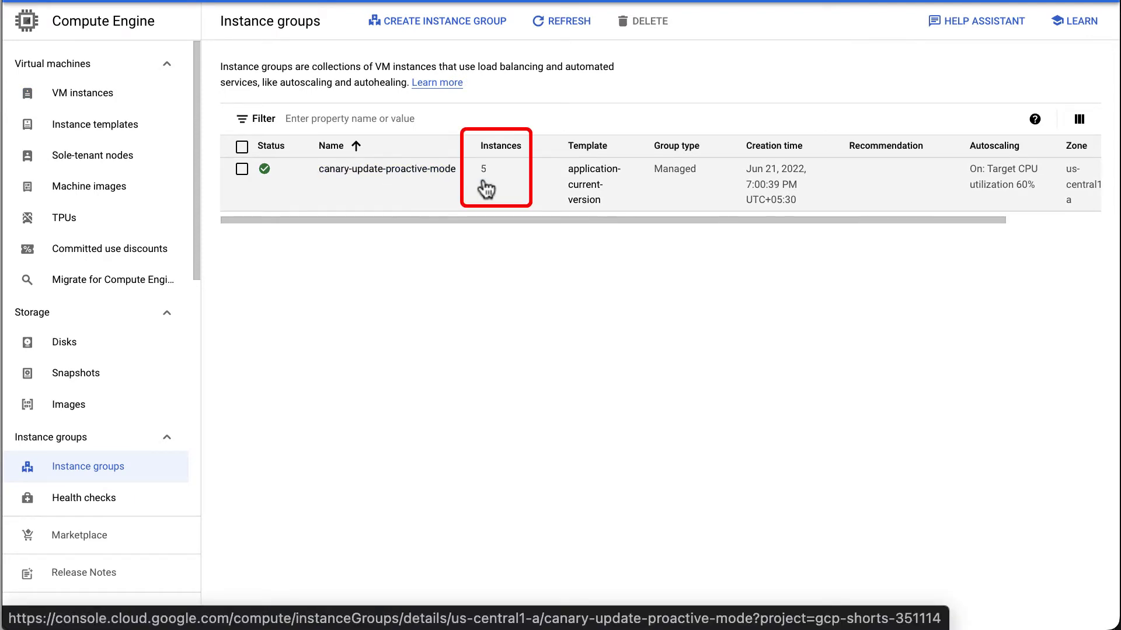
Step: Review the application-current-version and application-new-version templates, then return to Instance groups
click(96, 125)
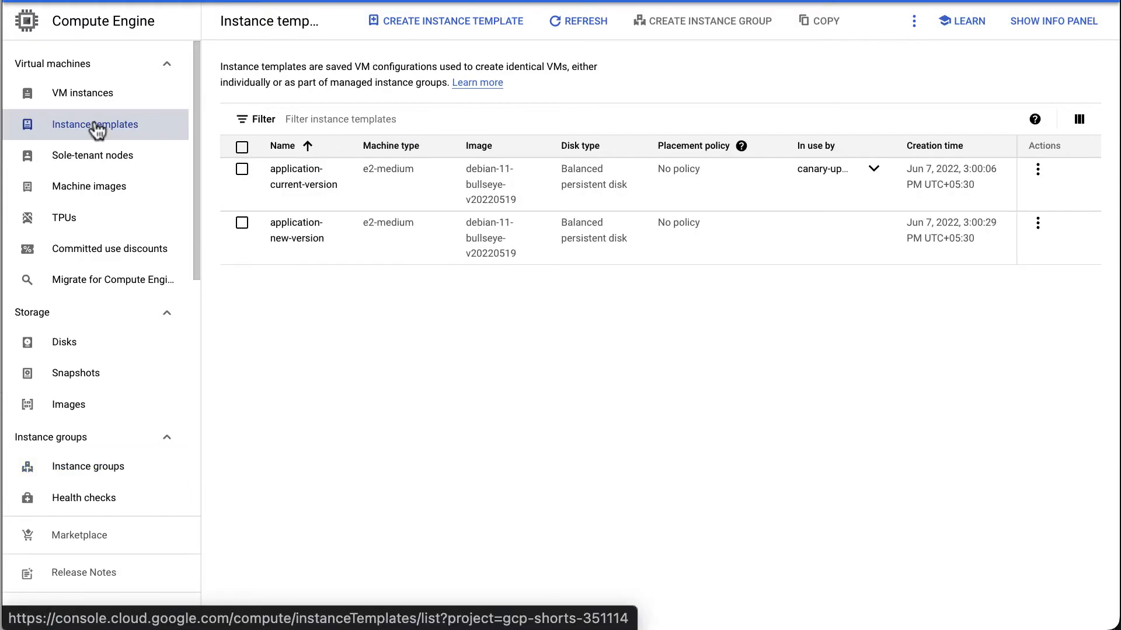
mouse_move(348, 193)
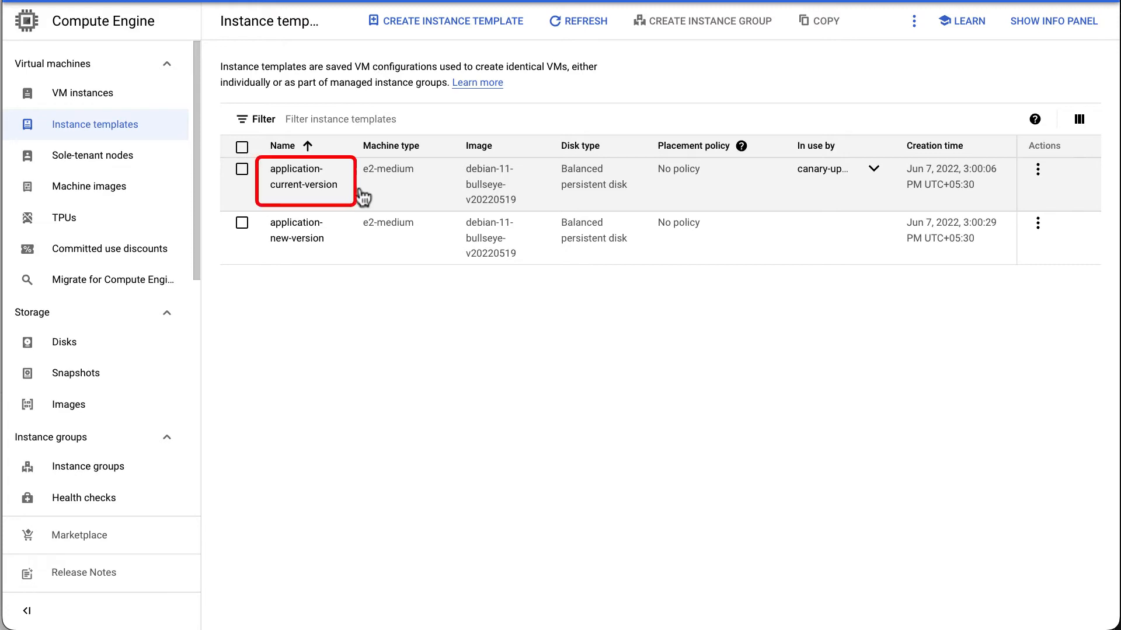
mouse_move(415, 211)
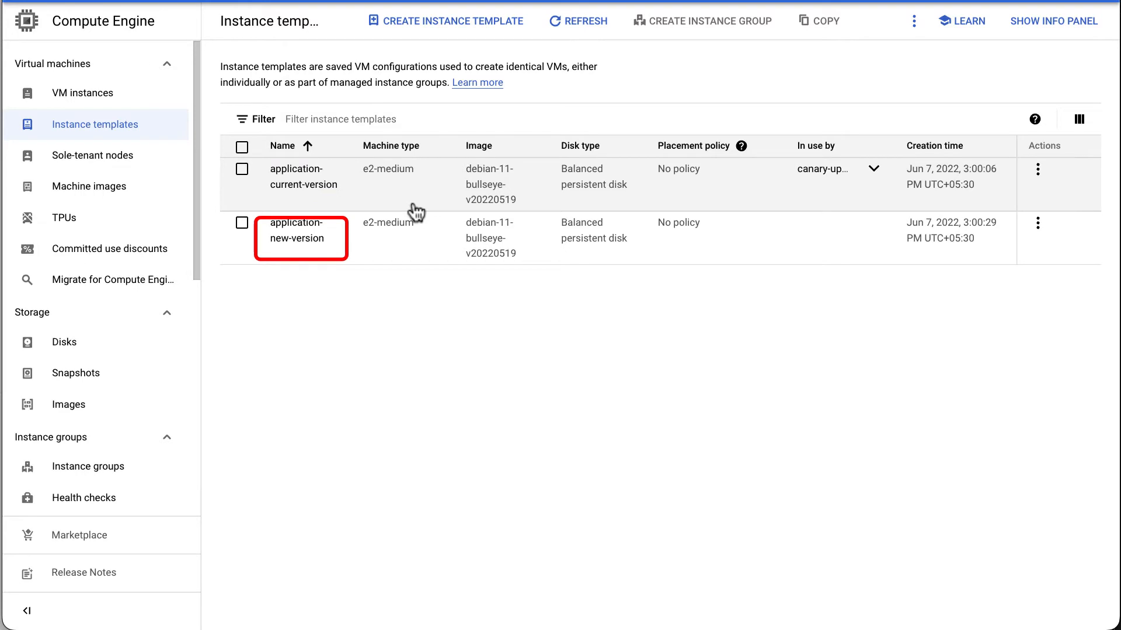
click(89, 466)
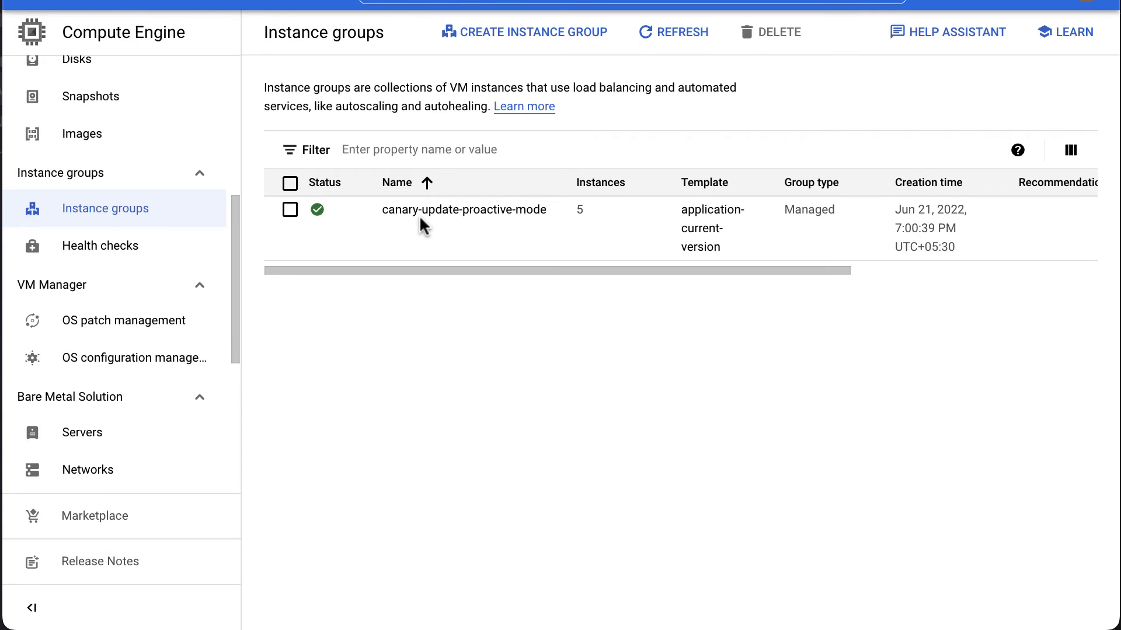
mouse_move(432, 216)
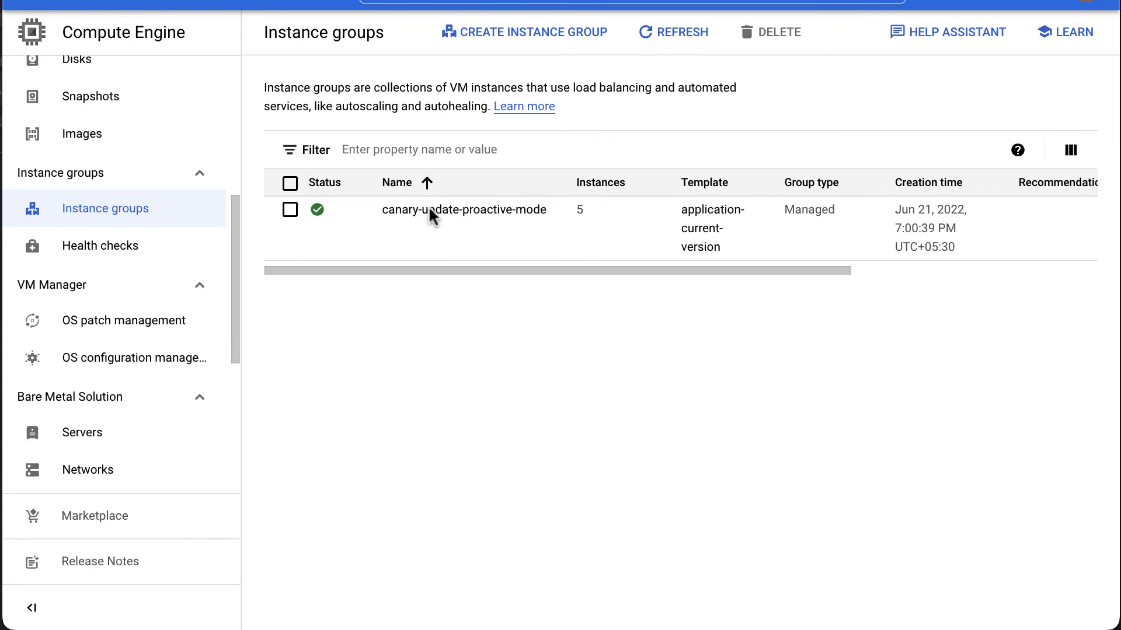
Step: Open canary-update-proactive-mode and bring up its Update VMs form
click(463, 209)
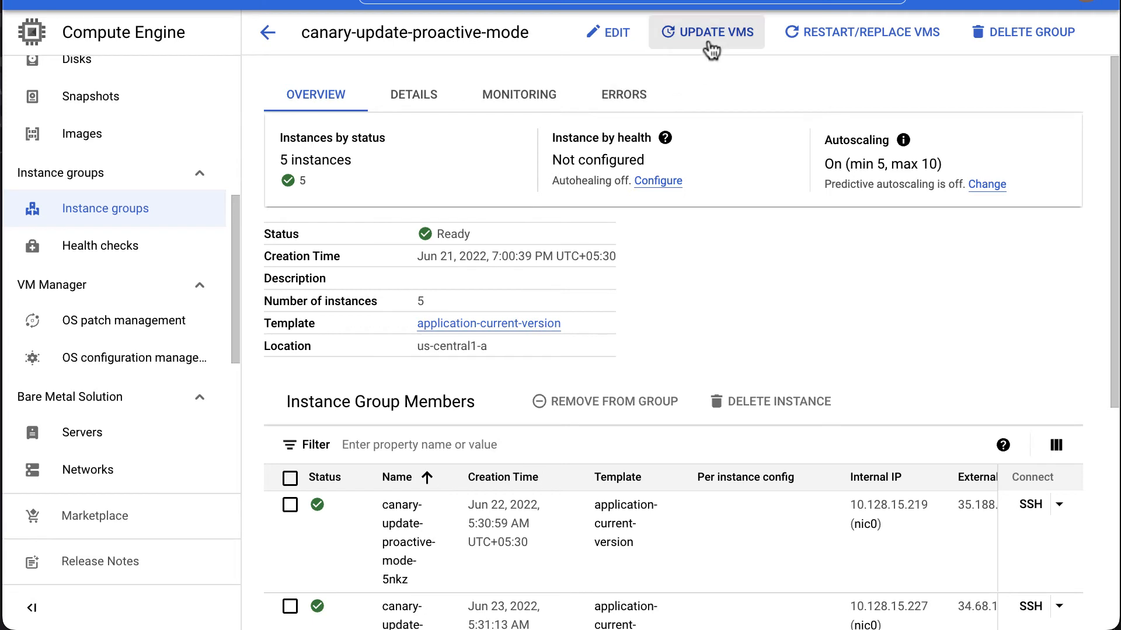
click(706, 32)
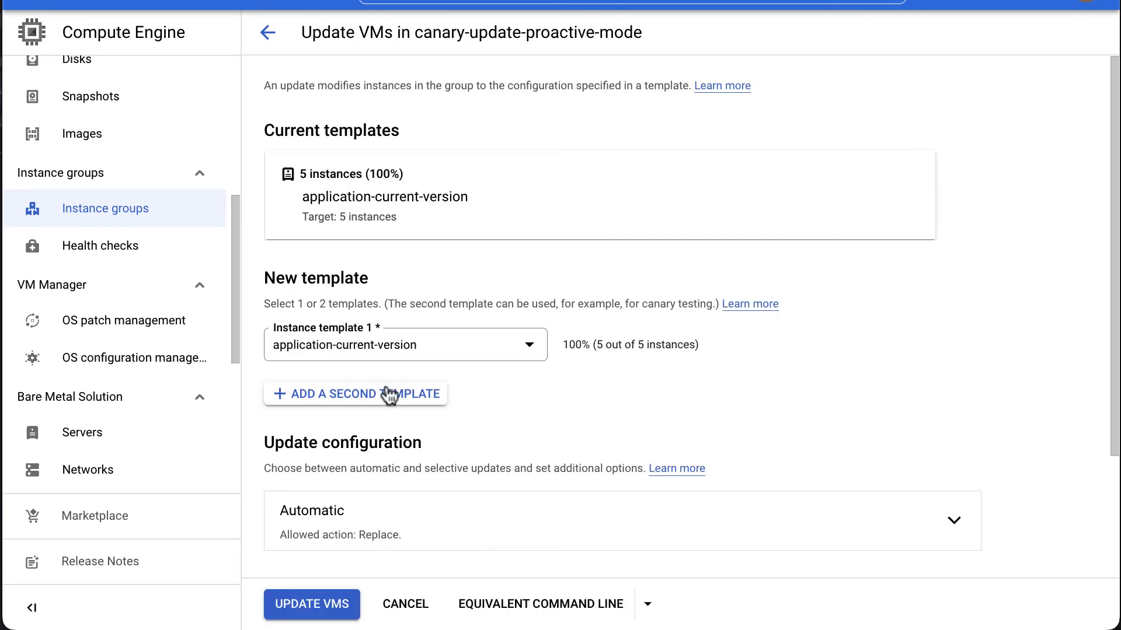
Step: Add application-new-version as a second template with target size 1 and start the update
click(356, 394)
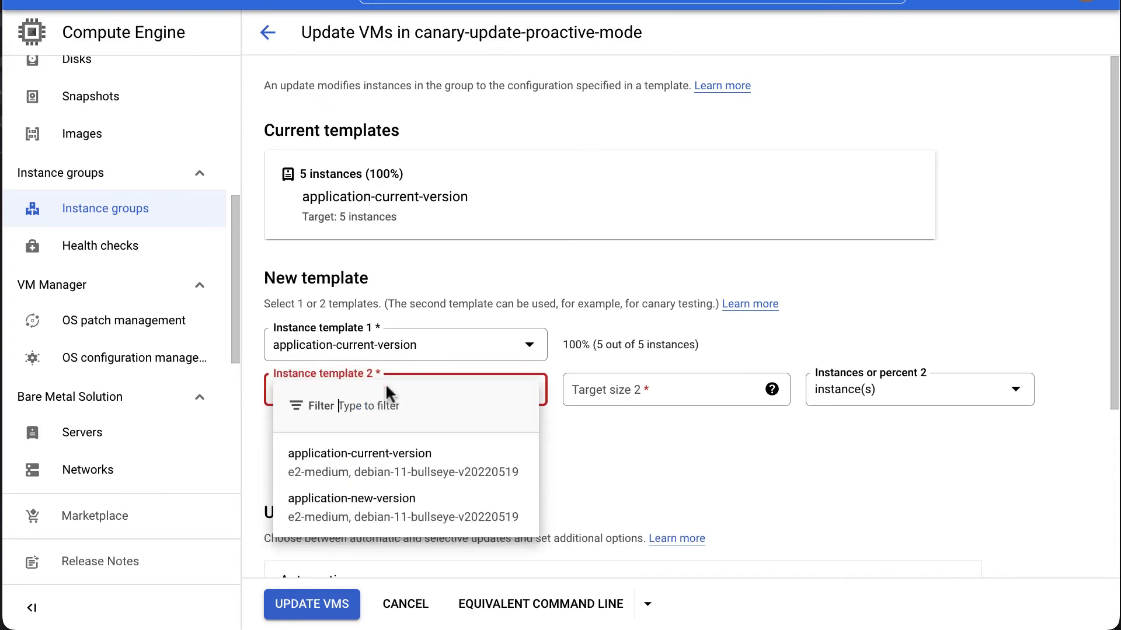
mouse_move(350, 503)
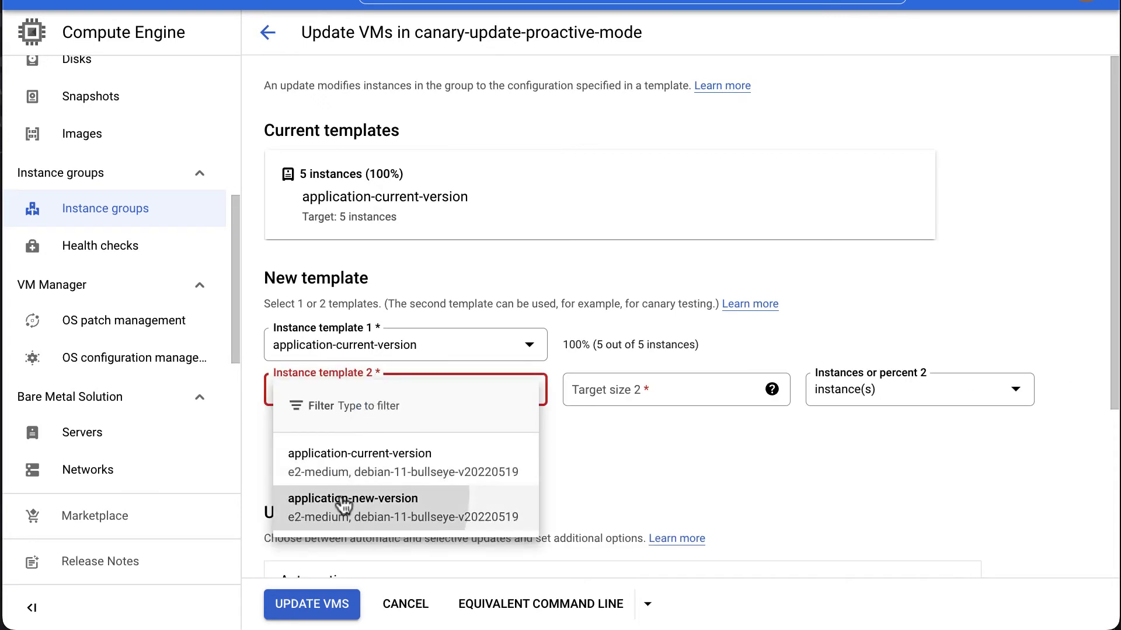
click(353, 498)
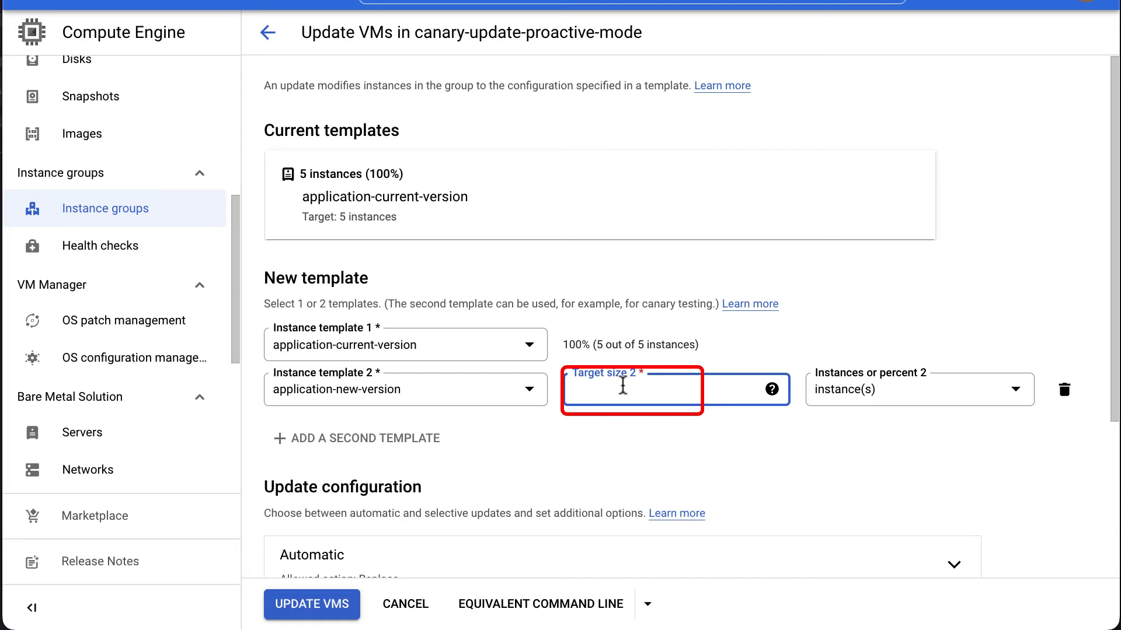
text(1)
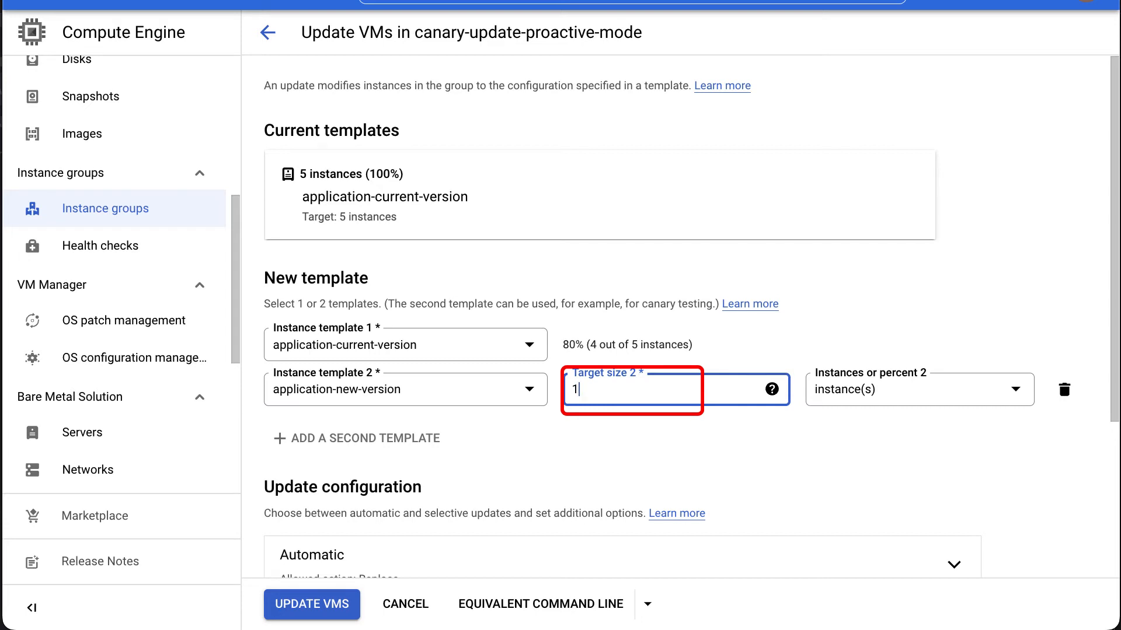
scroll(down, 3)
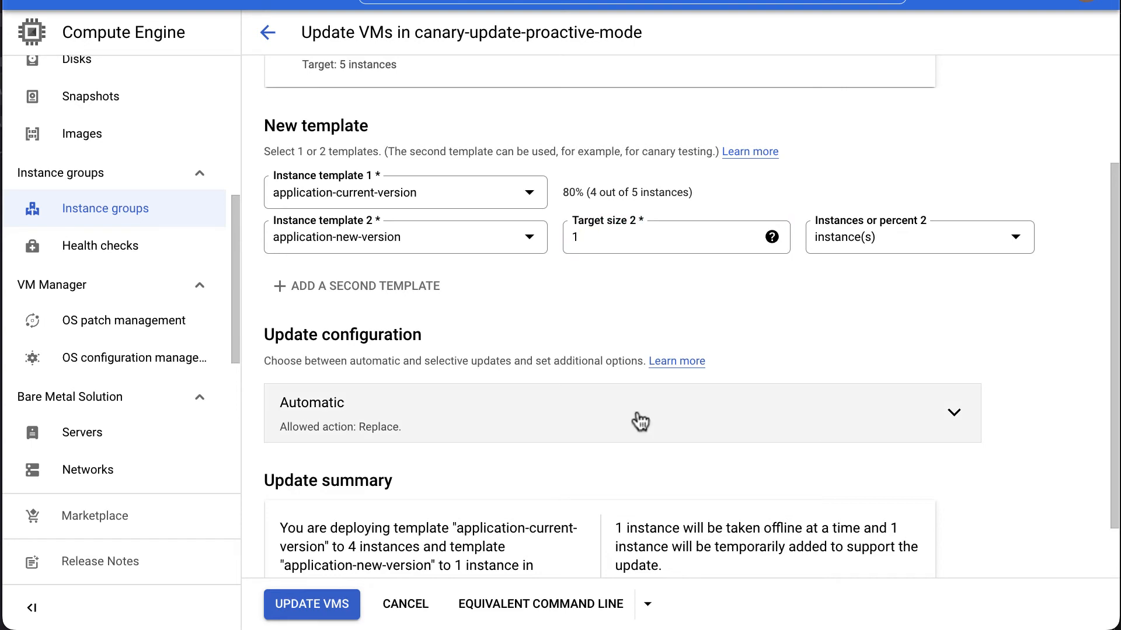
mouse_move(311, 605)
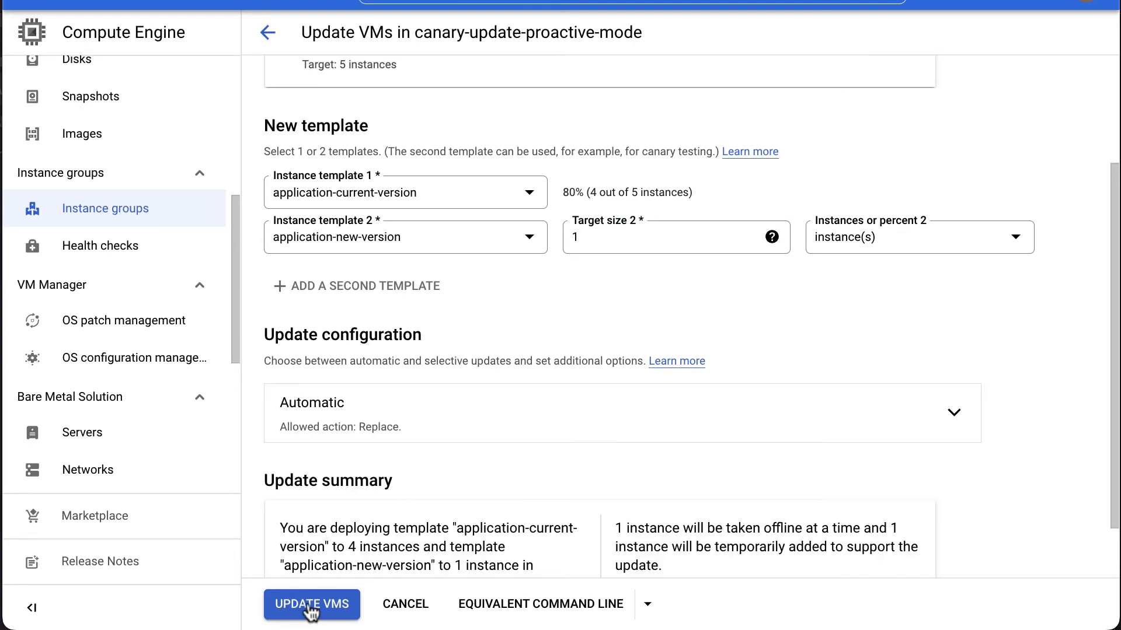
click(311, 604)
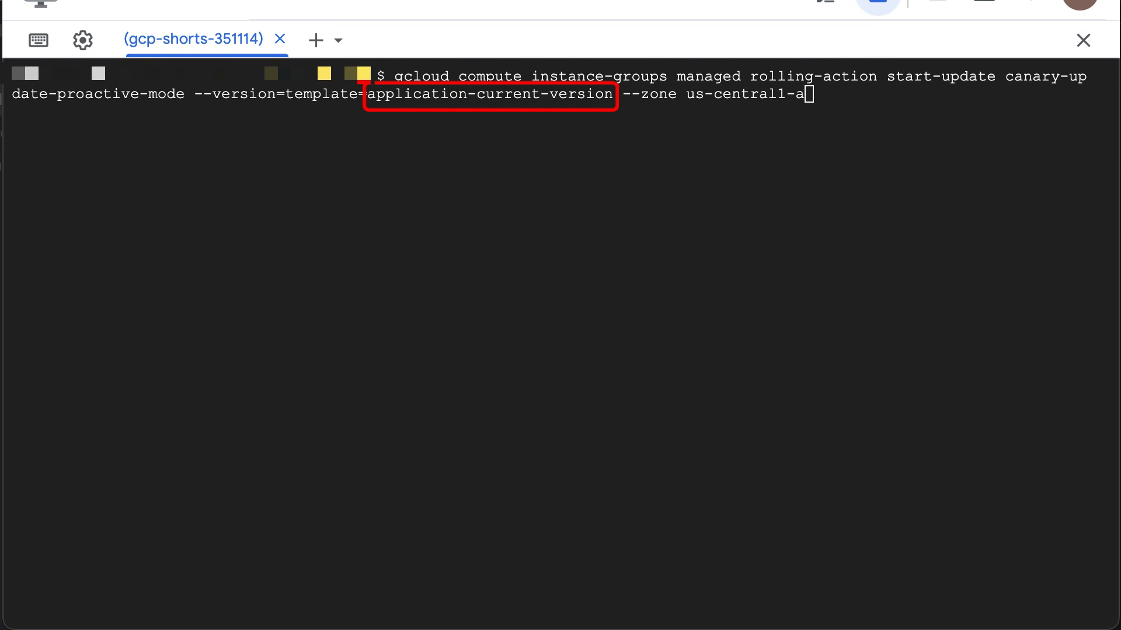
Step: Run the gcloud start-update rollback to application-current-version and check the group members
key(Return)
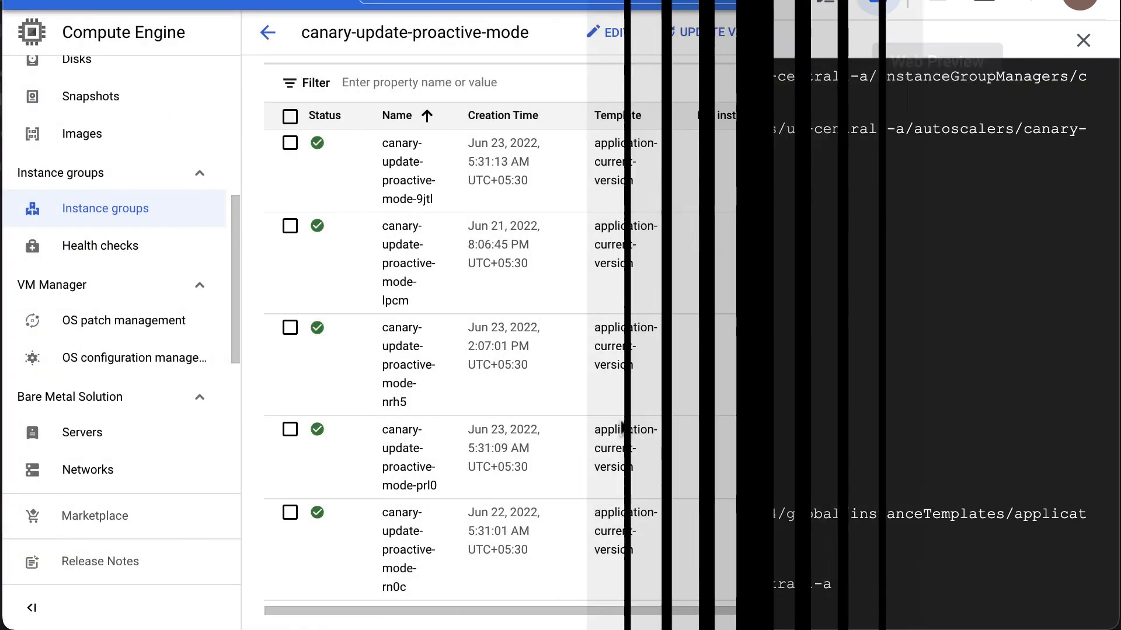
click(1083, 41)
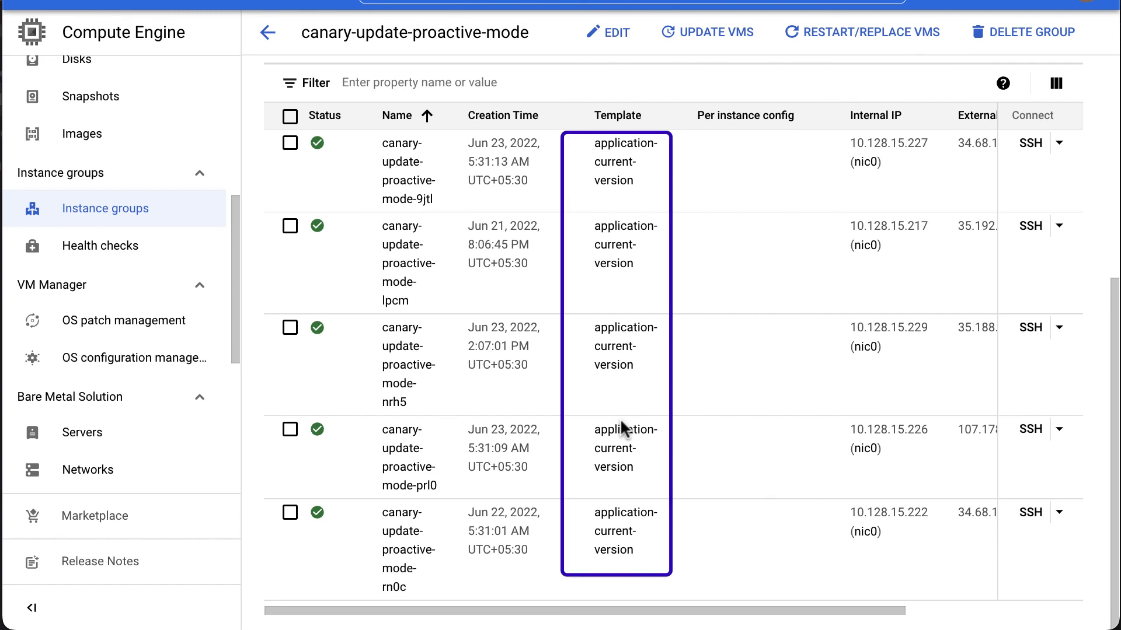